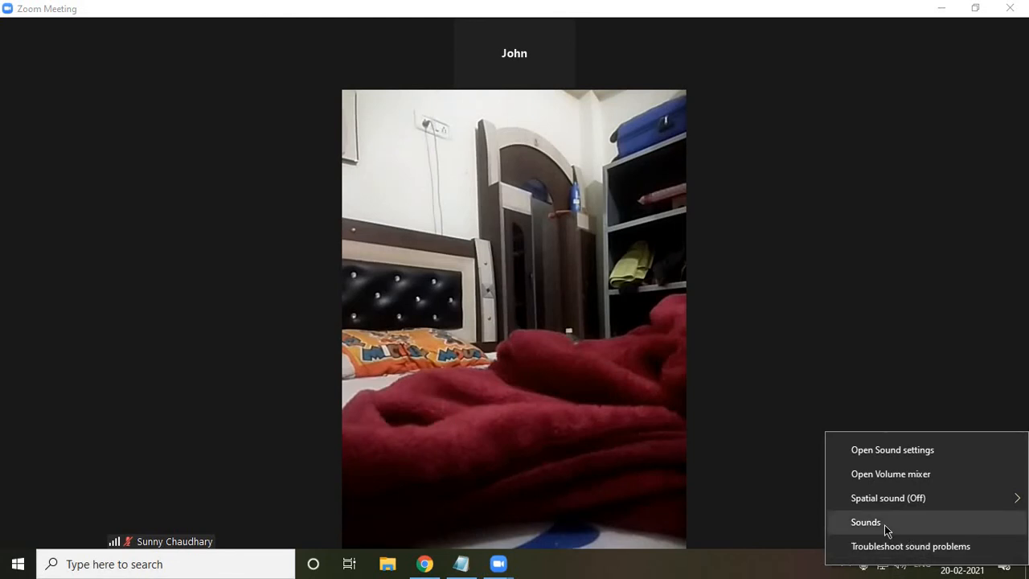
Bring up the Windows Sound dialog showing the Windows Default scheme and program event sounds
left_click(865, 521)
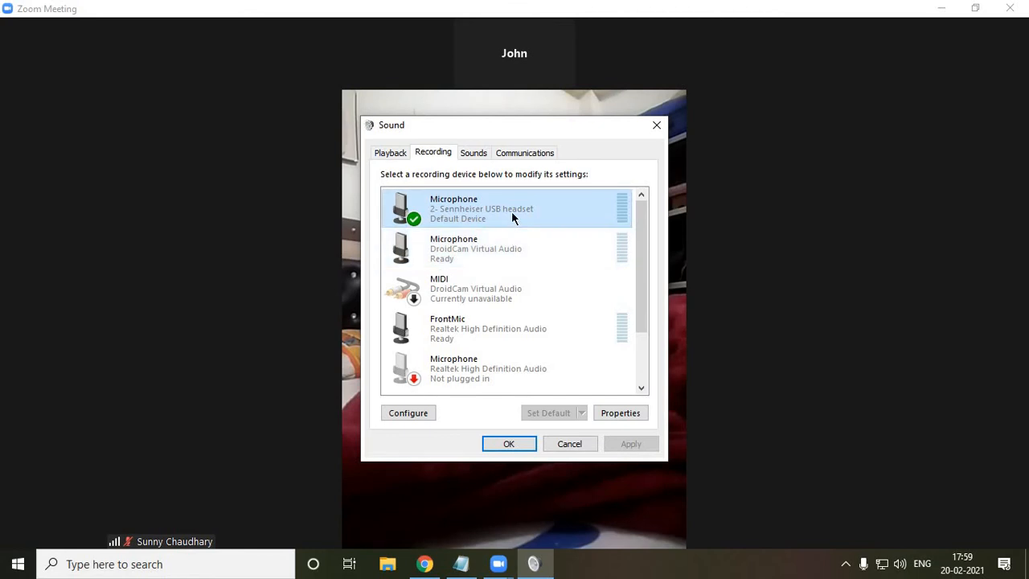
left_click(473, 152)
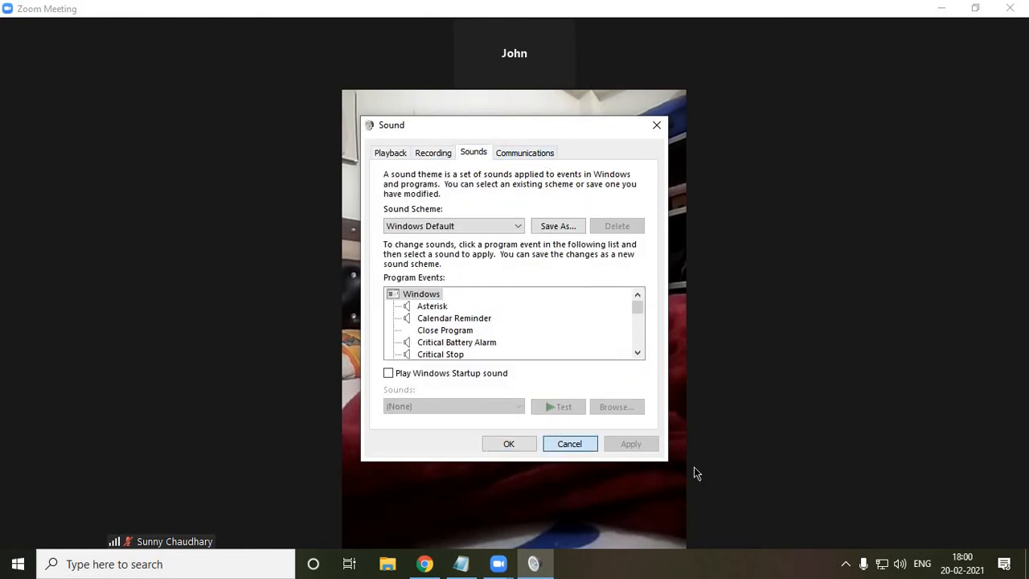